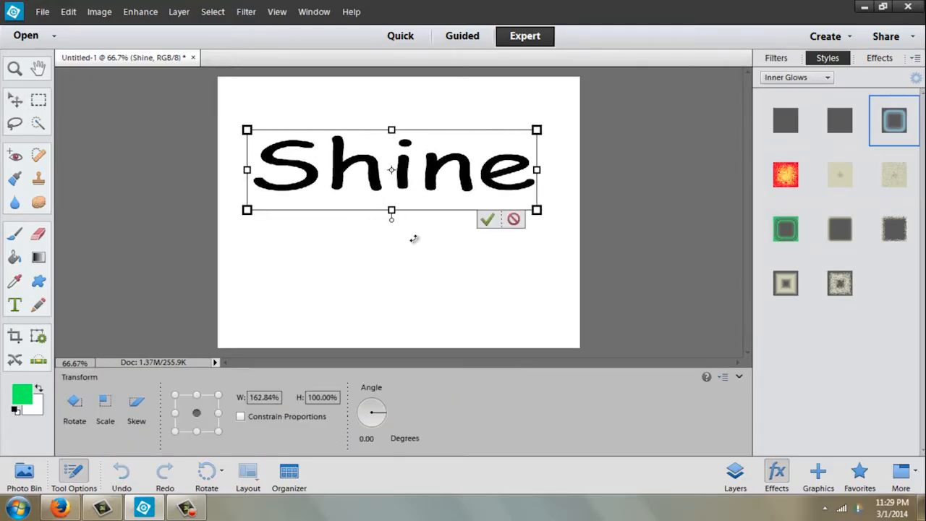
Step: Stretch the Shine preview text taller, then close that document
left_click_drag(391, 214, 391, 244)
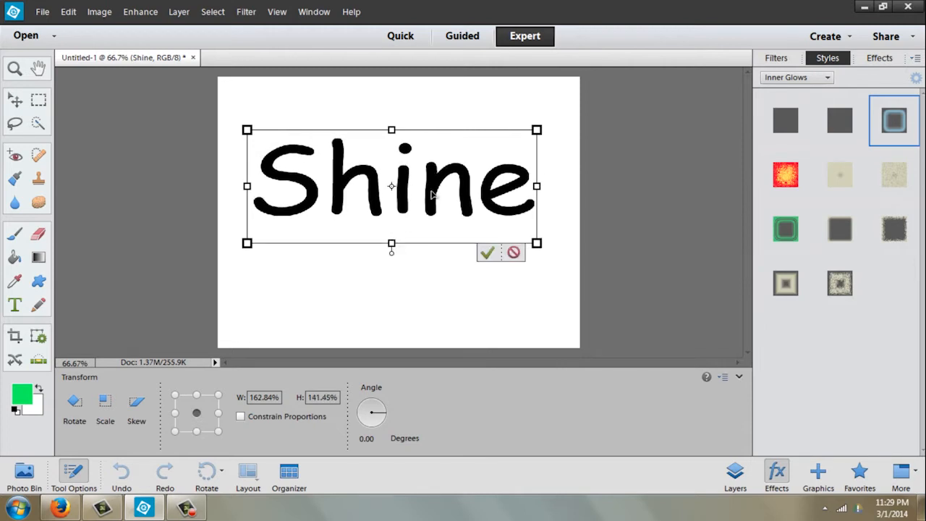
left_click(42, 12)
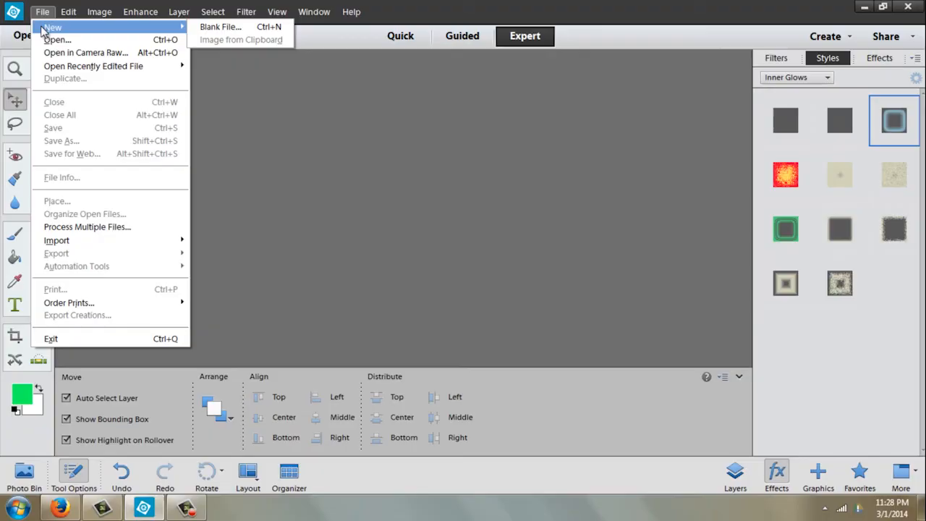
mouse_move(220, 26)
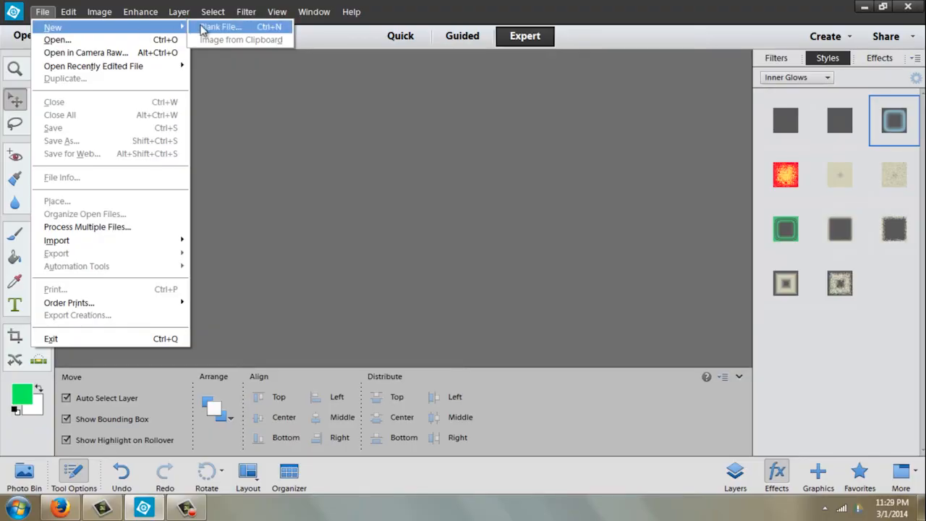
Step: Create a new blank 800 × 600 px, 72 ppi canvas with a white background
left_click(220, 26)
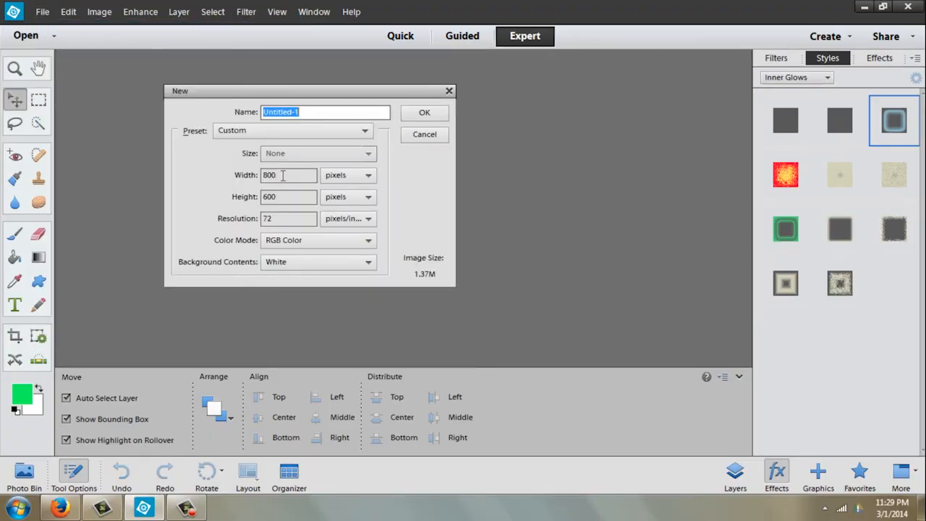
mouse_move(292, 220)
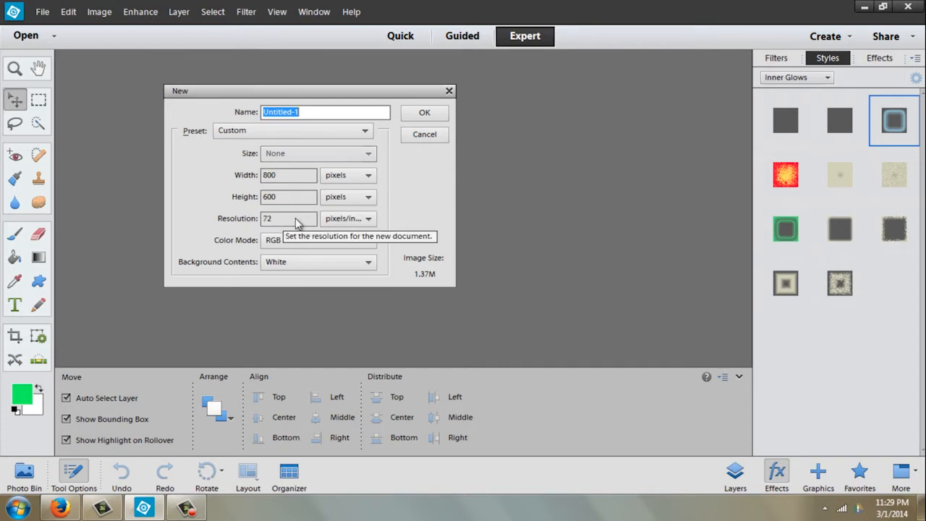
left_click(426, 113)
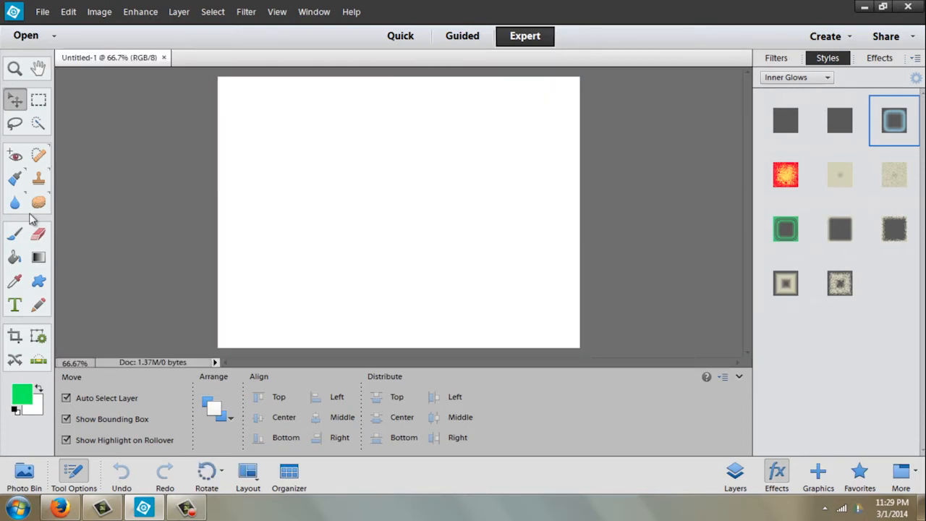
Step: Type 'Shine' in 150 pt Comic Sans MS on the left of the canvas with the Horizontal Type tool
left_click(14, 304)
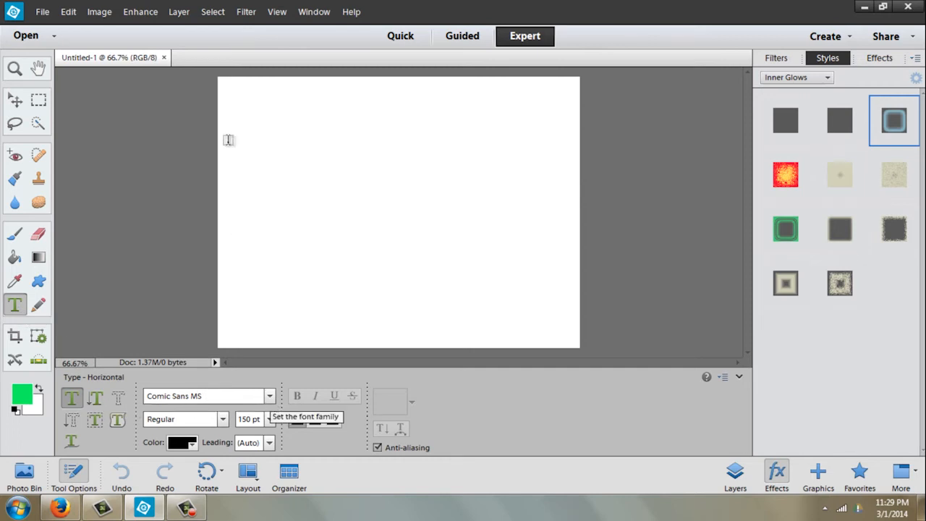
left_click(248, 138)
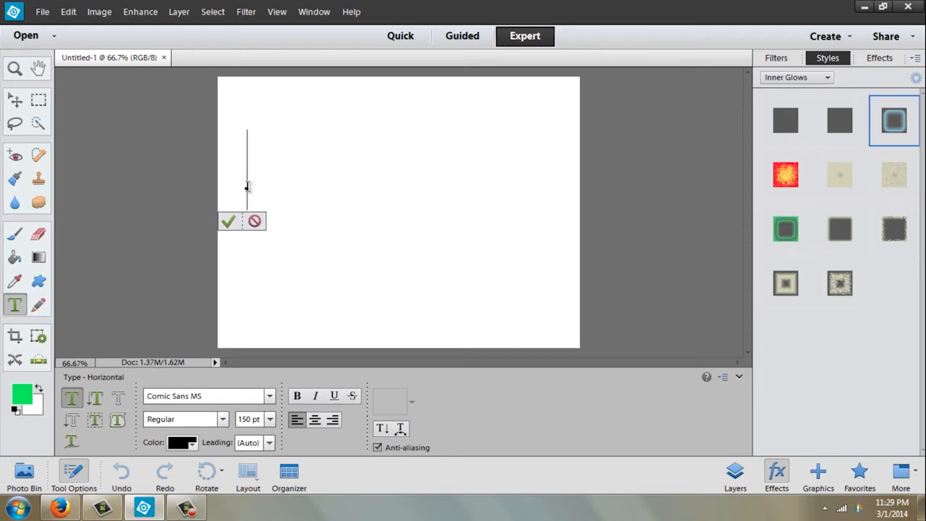
type("Sn")
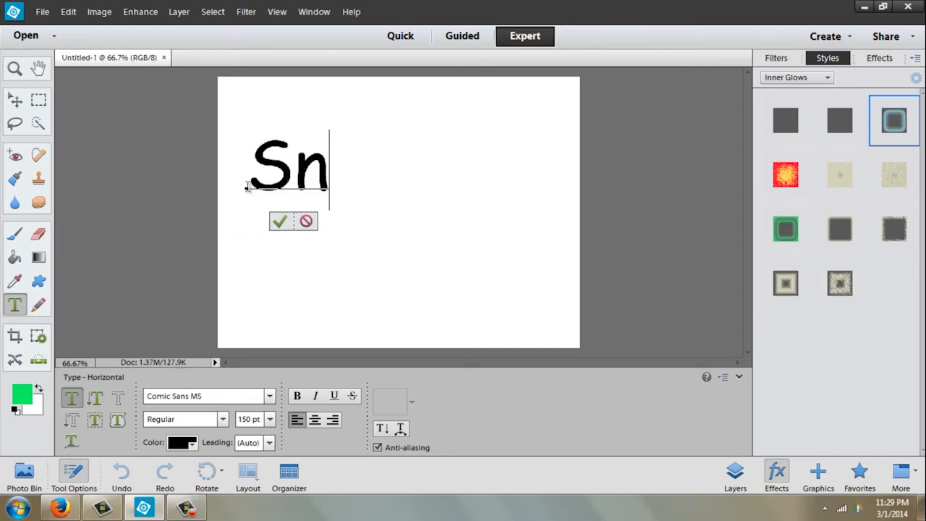
type("ine")
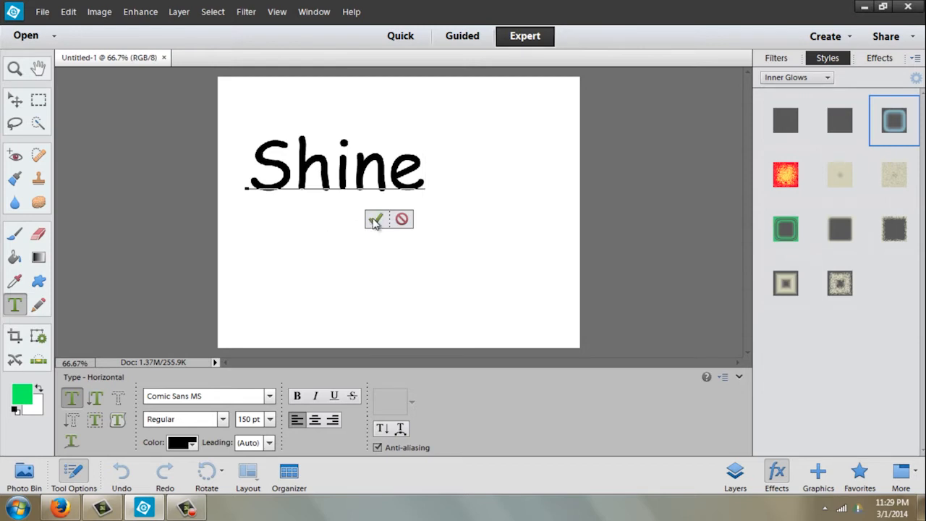
Step: Commit the text and stretch it wider and taller across most of the canvas
left_click(377, 220)
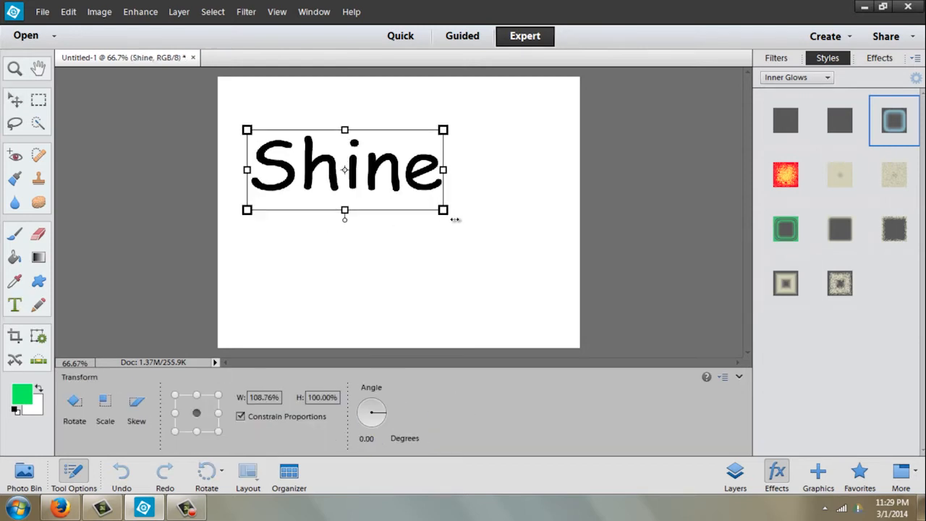
left_click_drag(443, 210, 538, 223)
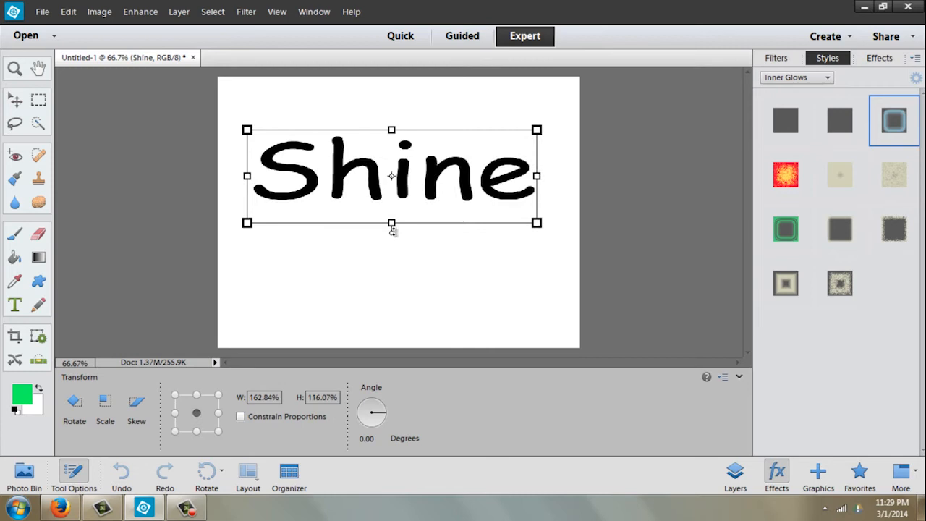
left_click_drag(391, 223, 393, 271)
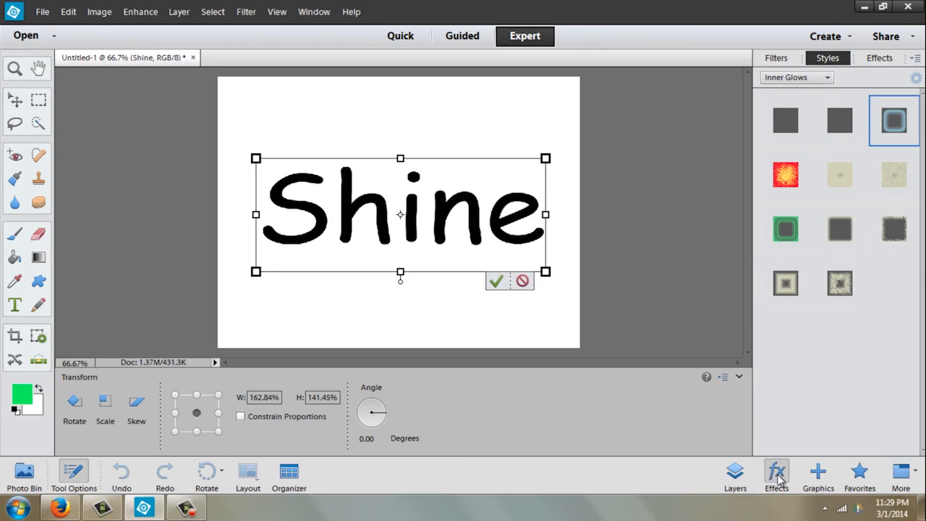
Step: Apply a bluish Inner Glows style preset to the Shine letters from the Styles panel
left_click(736, 472)
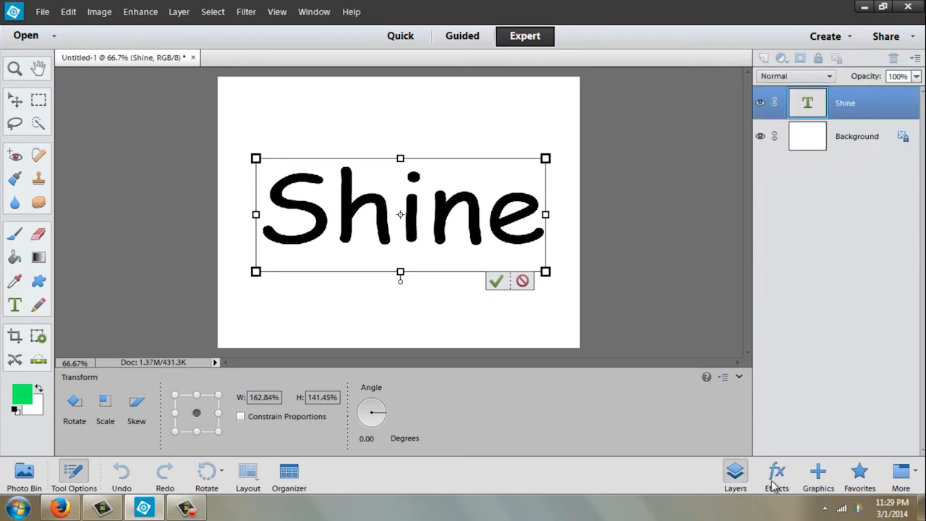
left_click(776, 472)
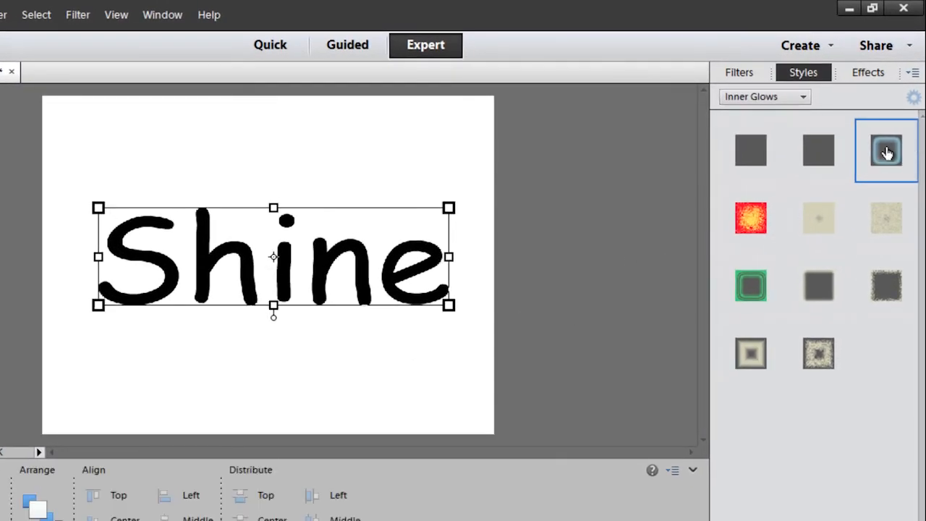
left_click(886, 151)
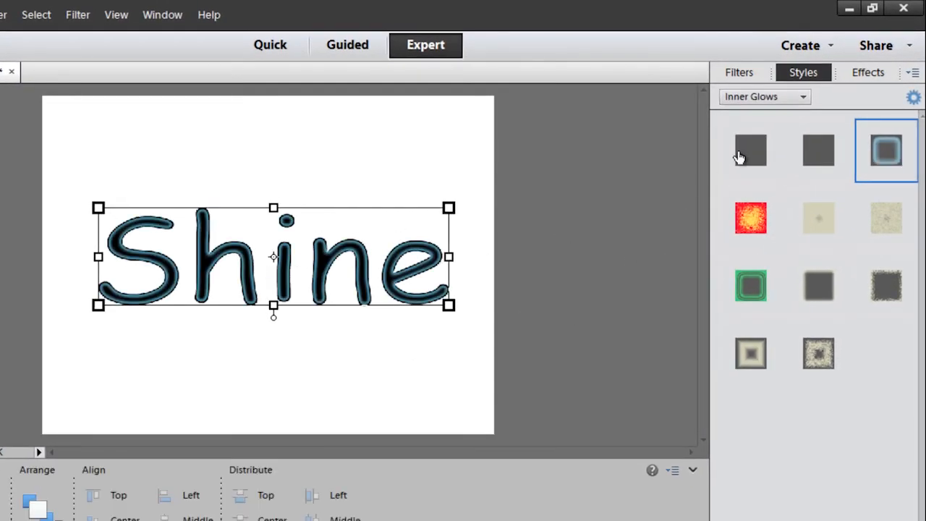
left_click(764, 95)
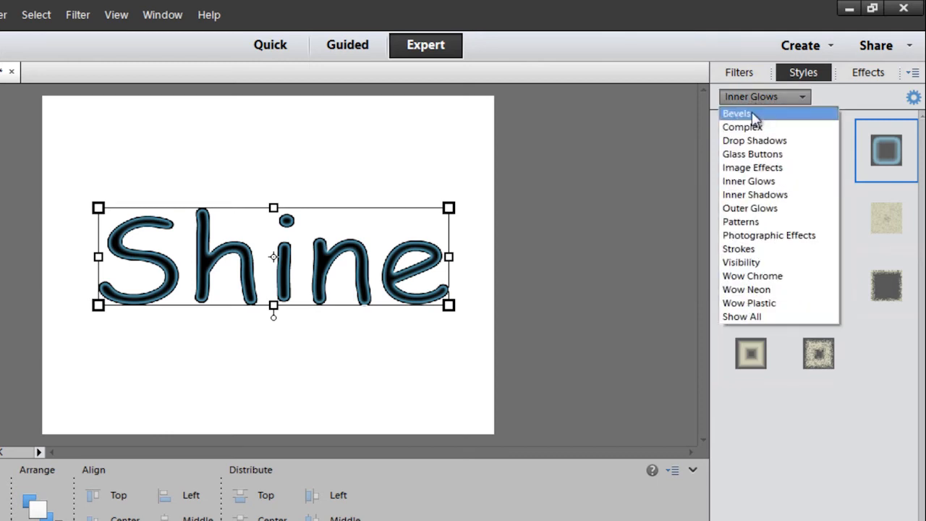
Step: Switch to the Glass Buttons category and give Shine the black glass button style
left_click(753, 154)
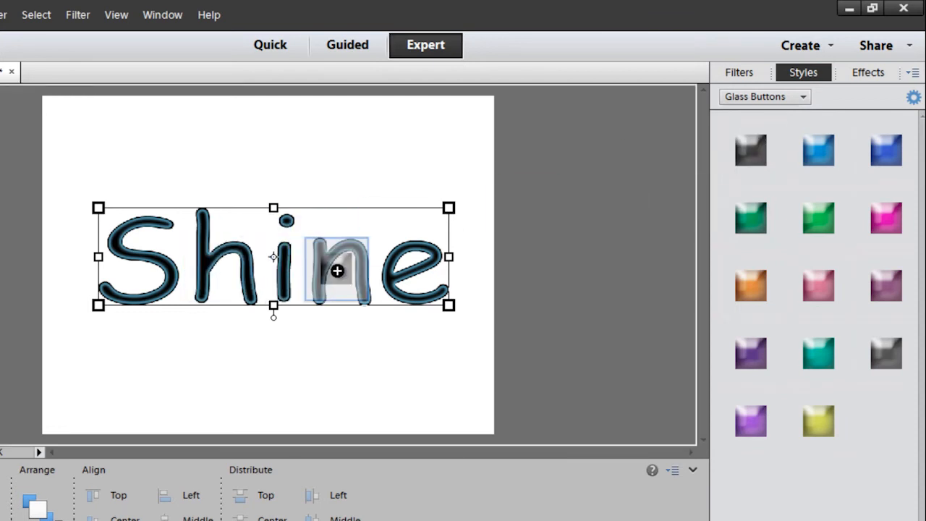
left_click(750, 149)
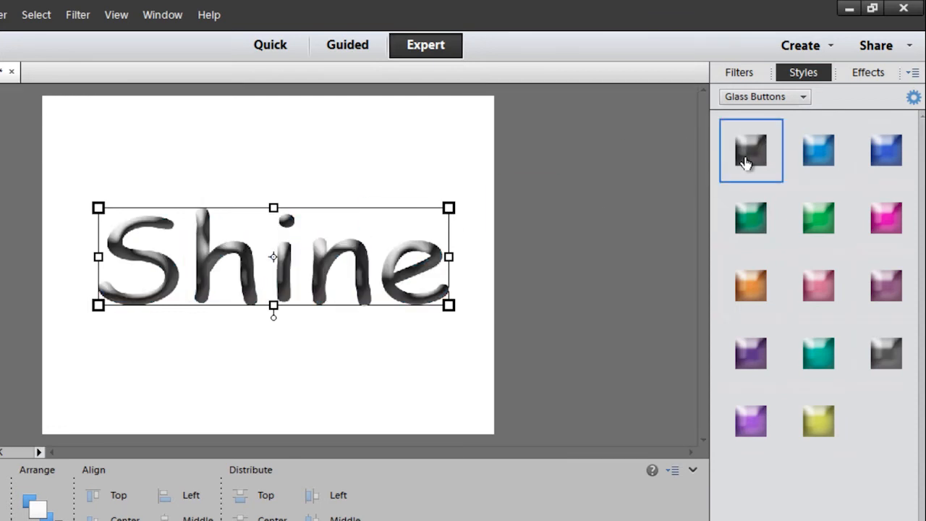
mouse_move(752, 149)
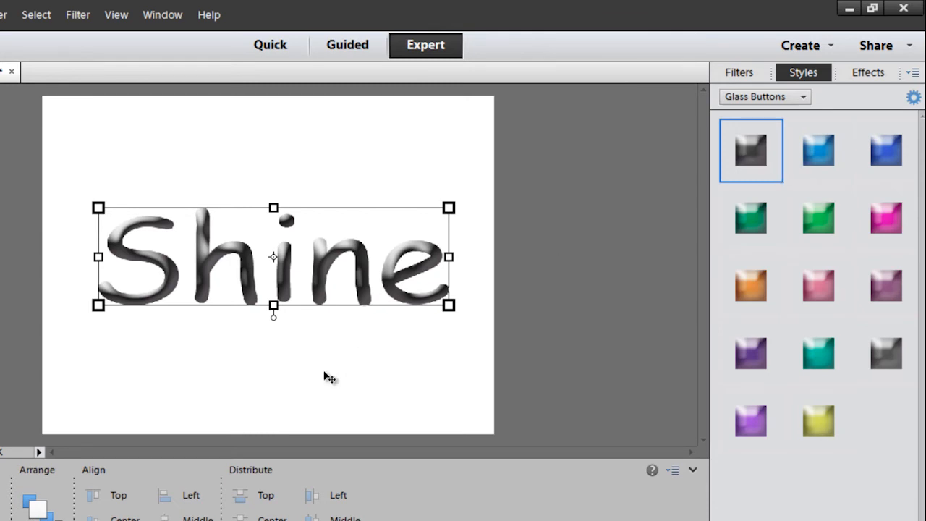
mouse_move(362, 333)
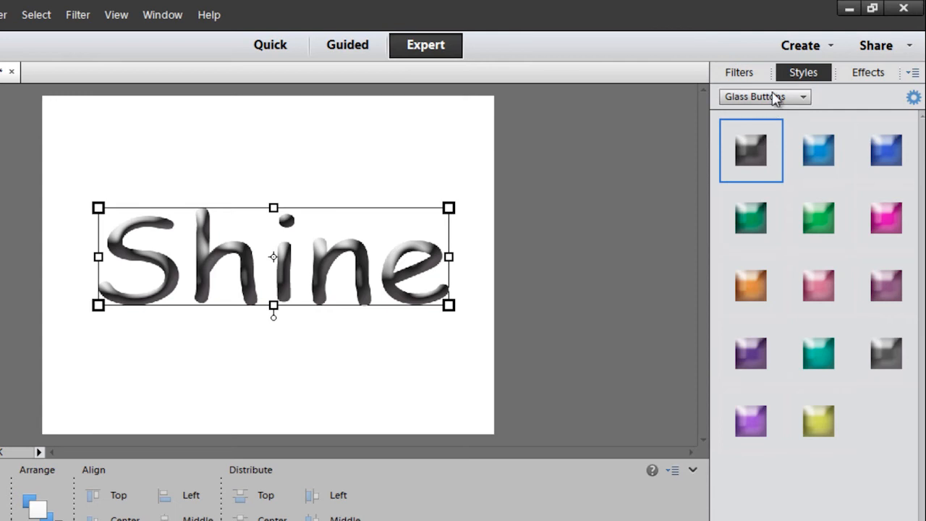
left_click(764, 95)
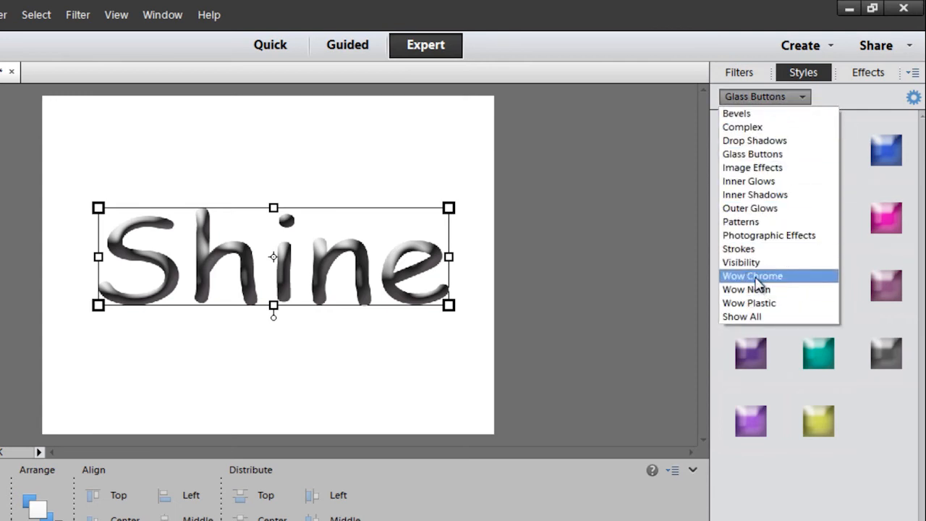
Step: Try the Wow Chrome presets on Shine, ending on the light chrome style
left_click(753, 275)
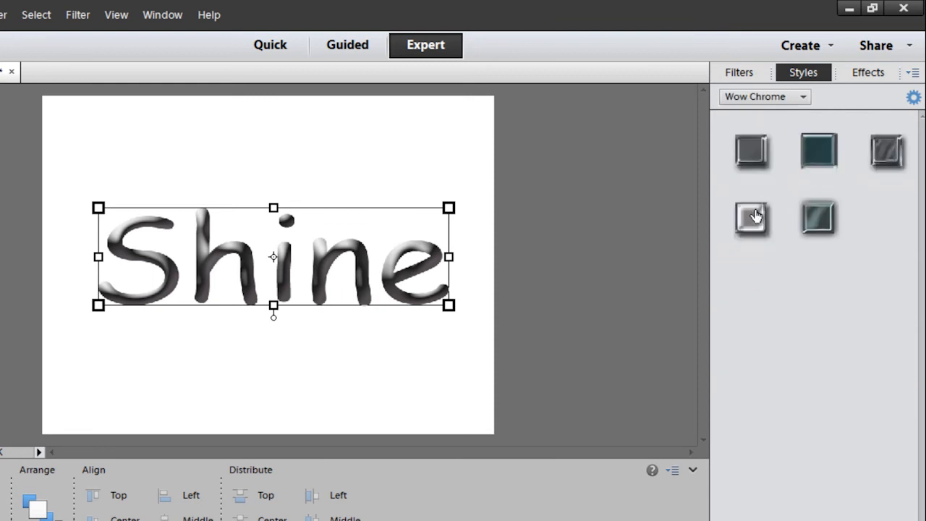
left_click(751, 217)
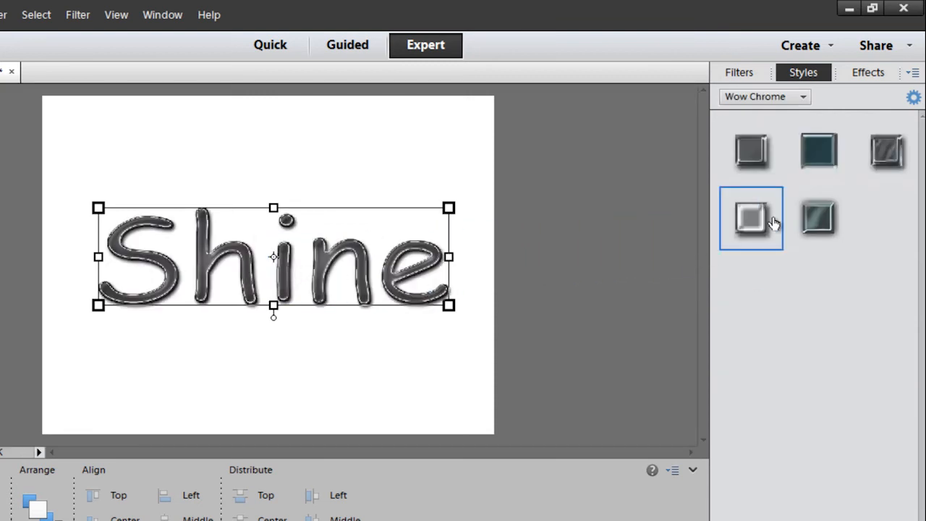
left_click(819, 217)
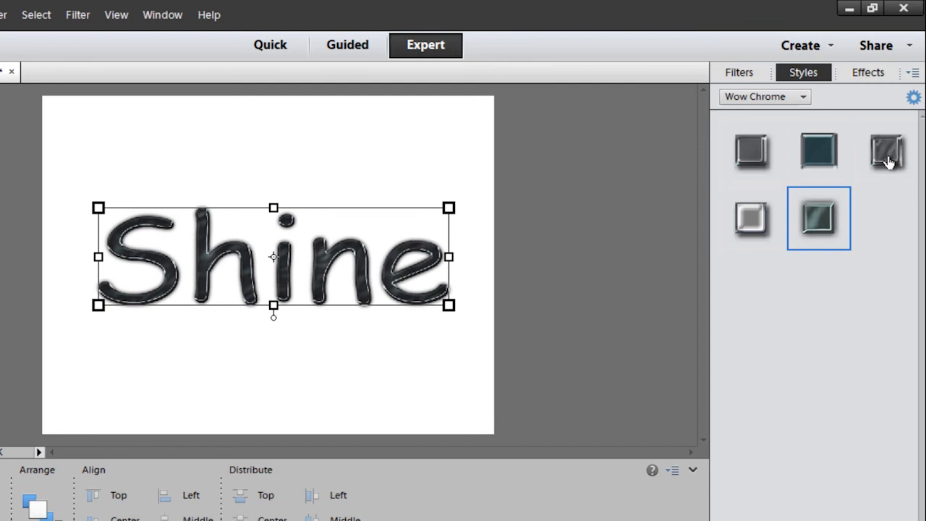
left_click(752, 149)
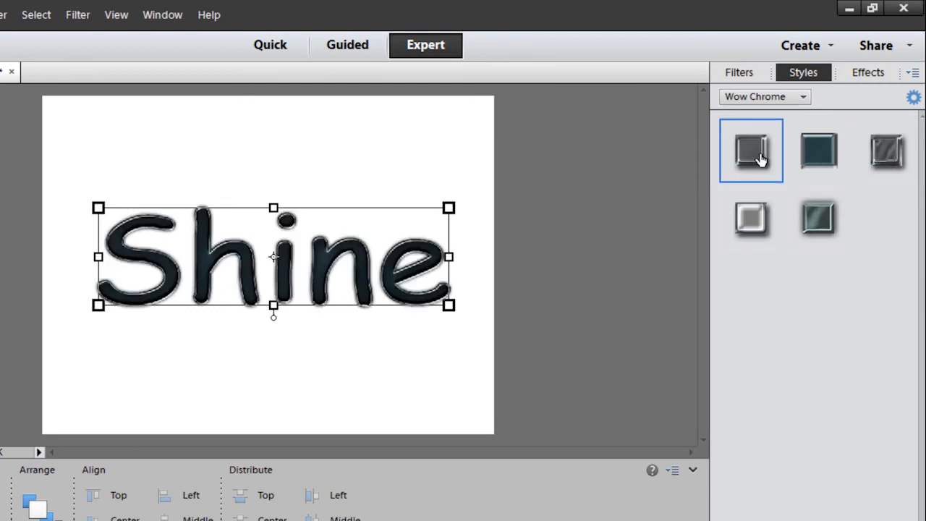
left_click(749, 219)
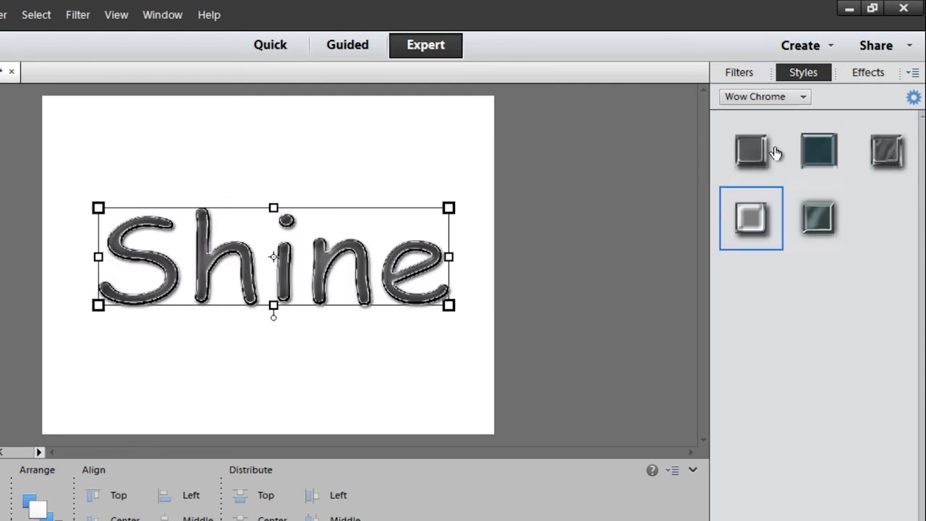
Step: Return to the Glass Buttons category to restore Shine's black glass style
left_click(764, 96)
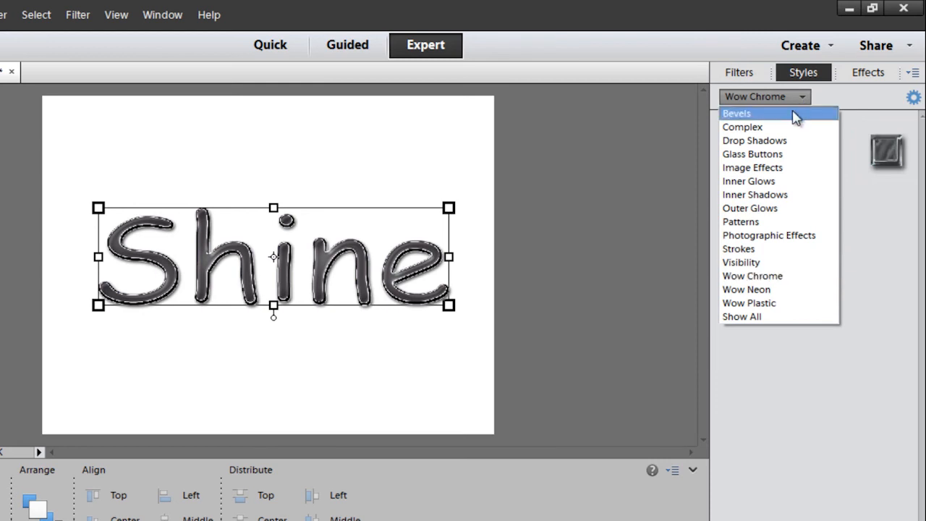
mouse_move(753, 154)
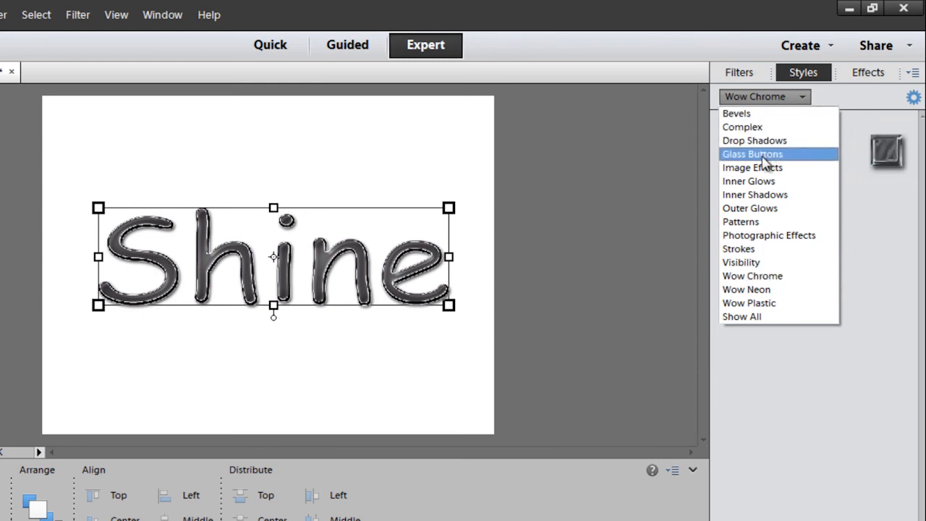
left_click(753, 153)
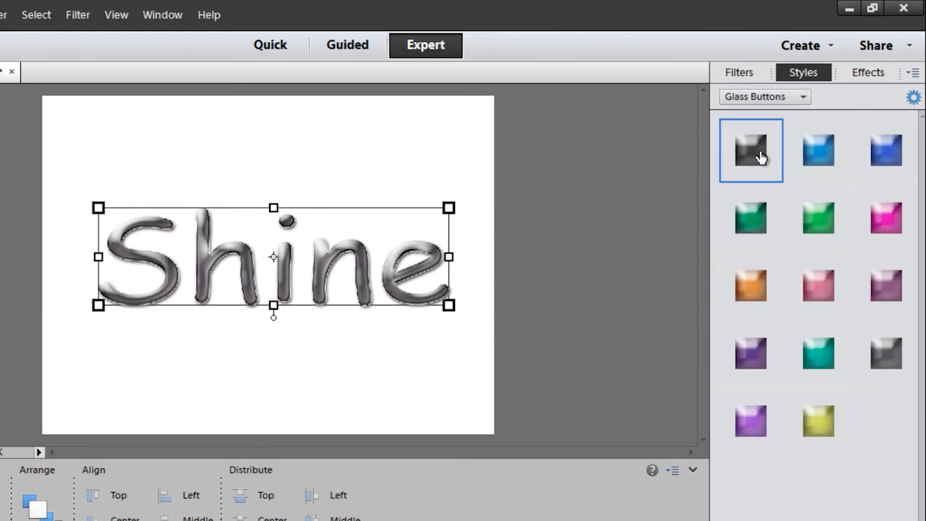